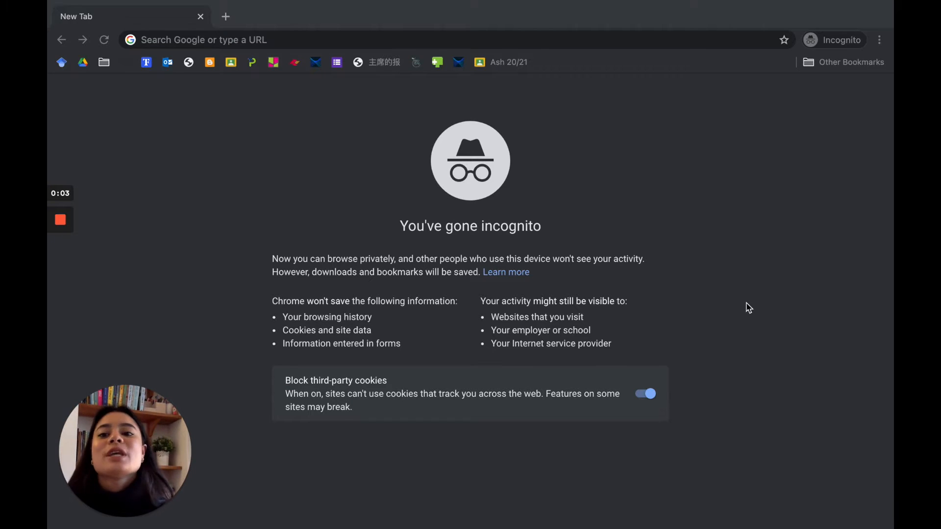
mouse_move(476, 47)
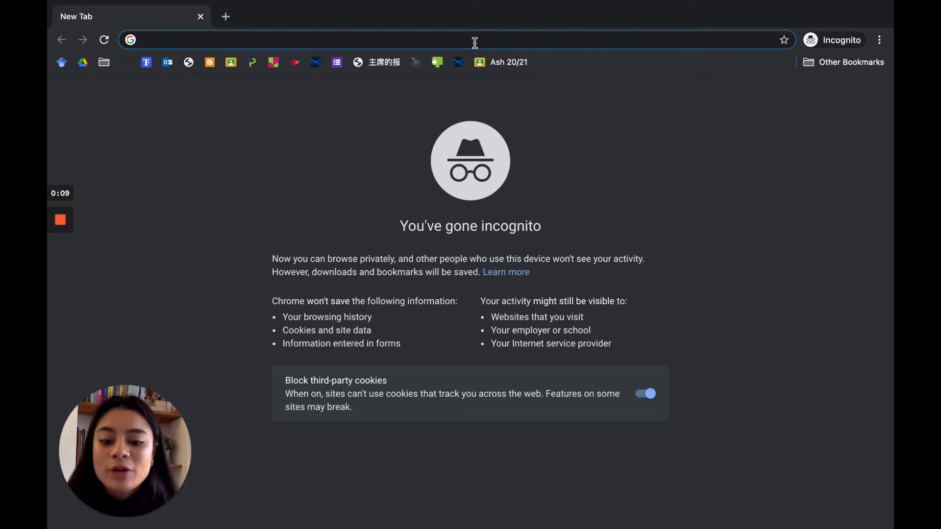
Step: Search Google for 'times table rockstars' from the incognito address bar
type("times table ro")
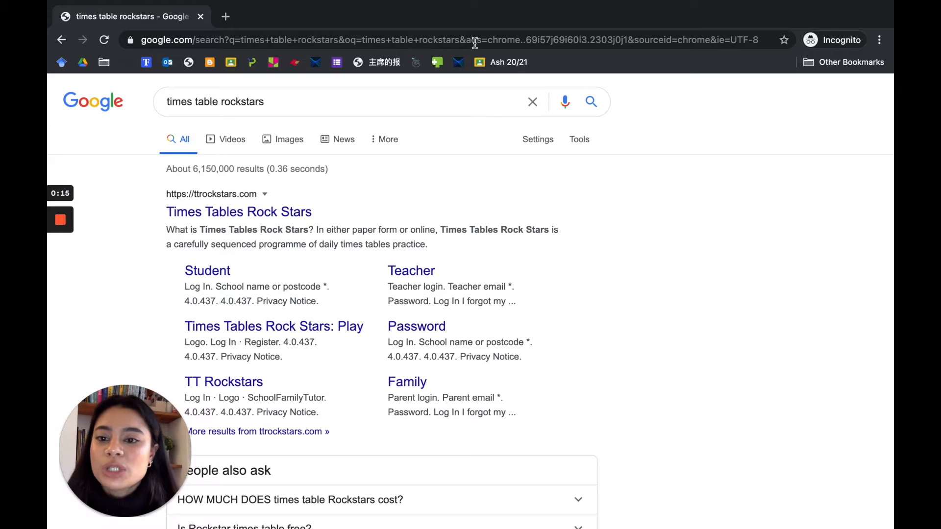
Step: Go from the Times Tables Rock Stars search result to its play login page via the Login menu
left_click(239, 212)
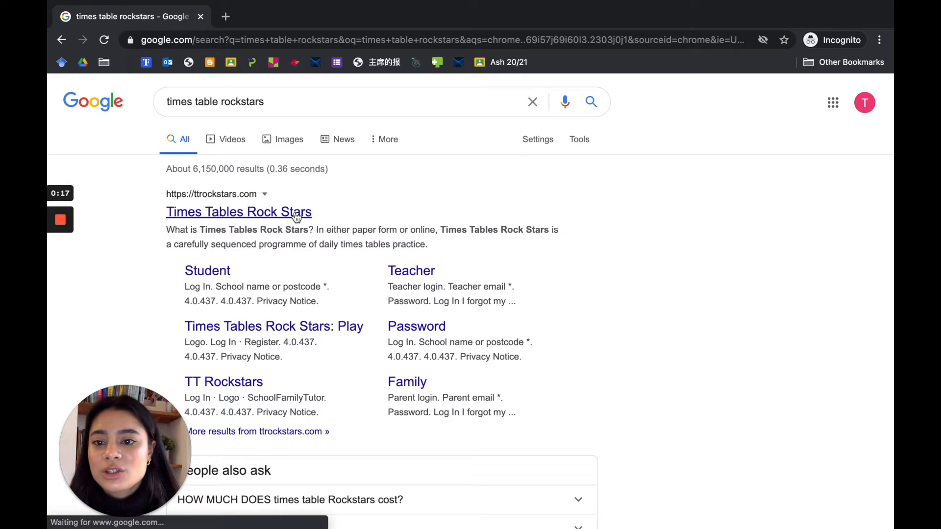
left_click(238, 212)
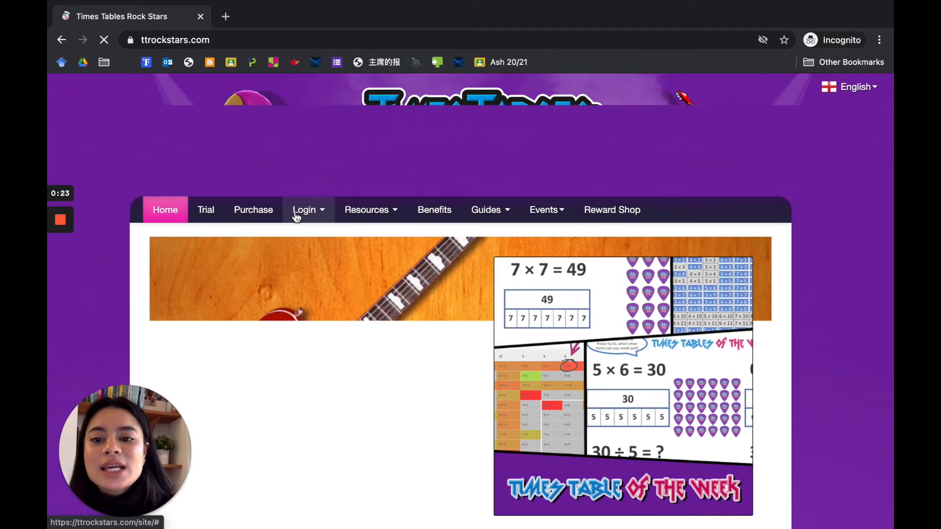
left_click(253, 209)
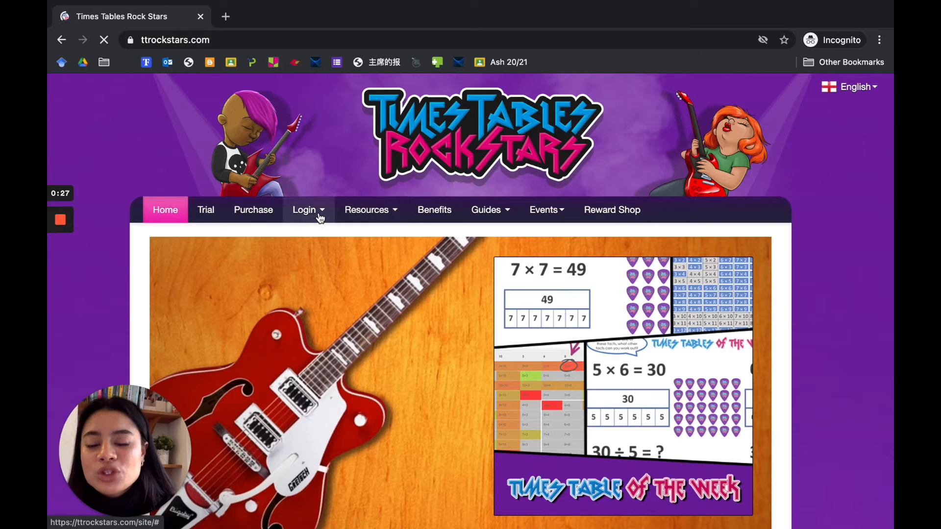
left_click(305, 210)
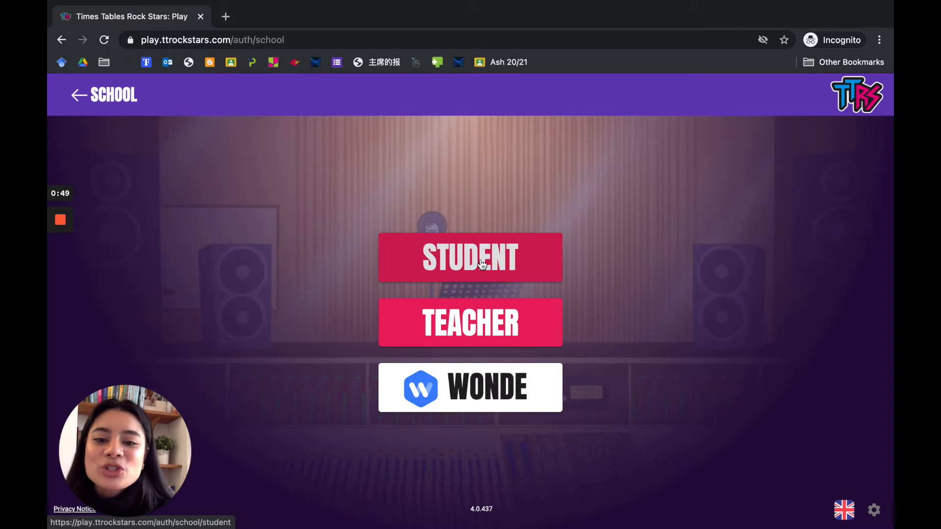
Step: Start a student login and search schools by postcode RM3 then by name 'broadford'
left_click(470, 258)
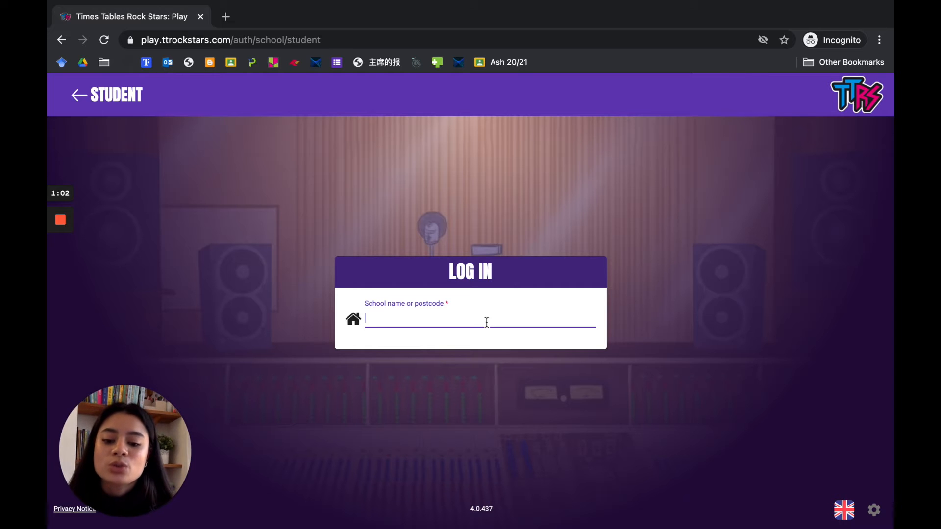
type("RM38J")
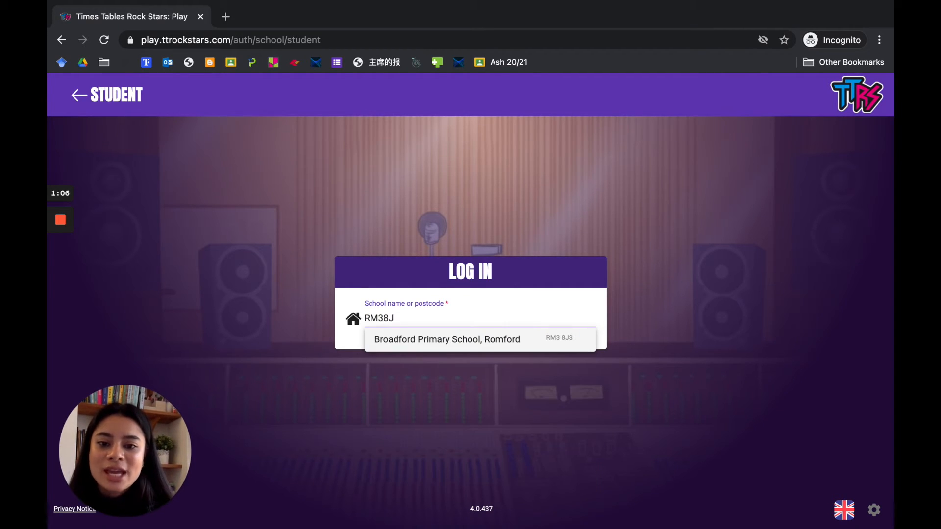
type("S")
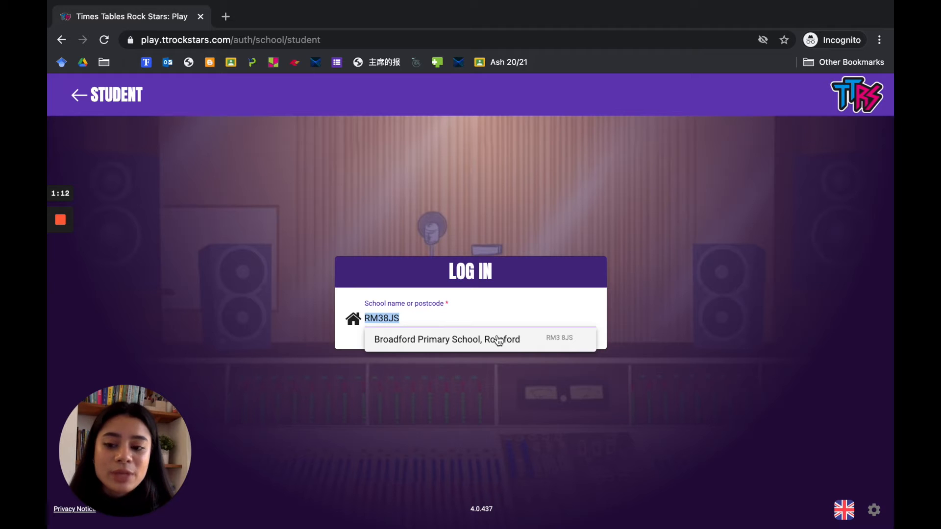
type("broadford")
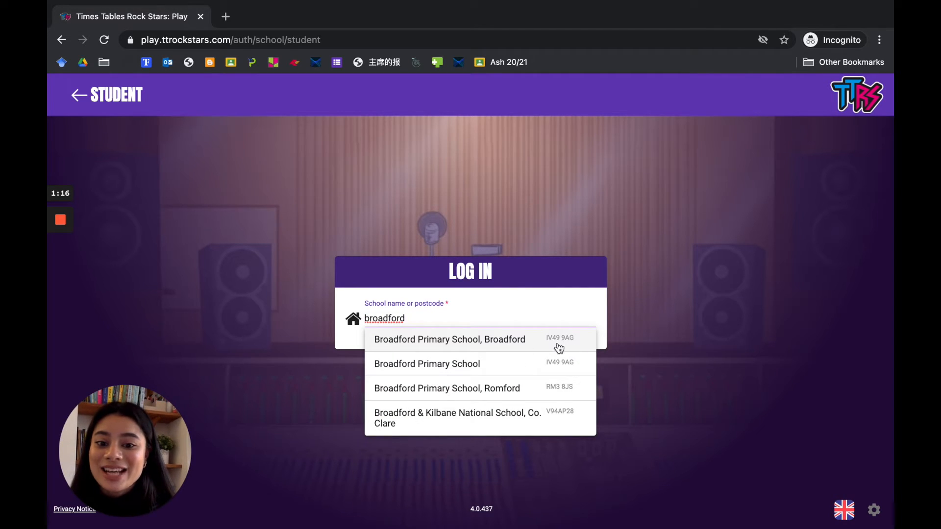
mouse_move(521, 346)
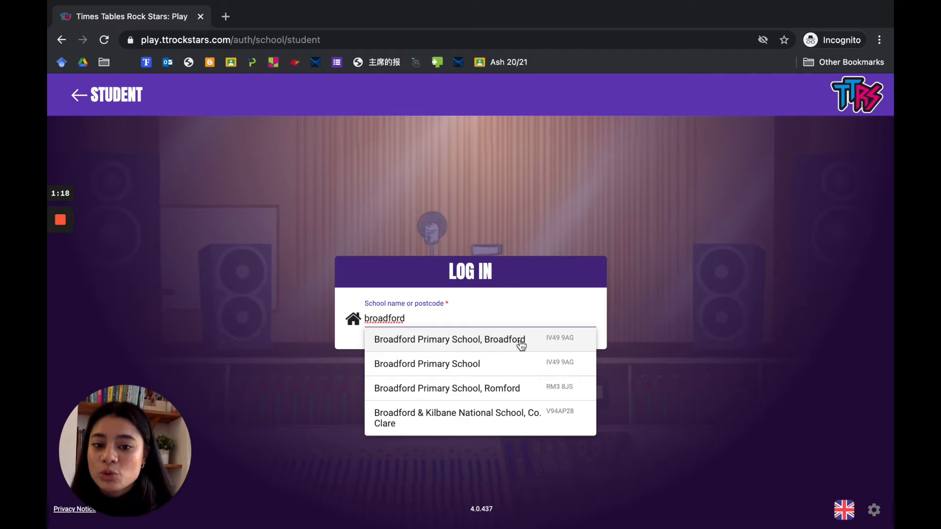
mouse_move(578, 345)
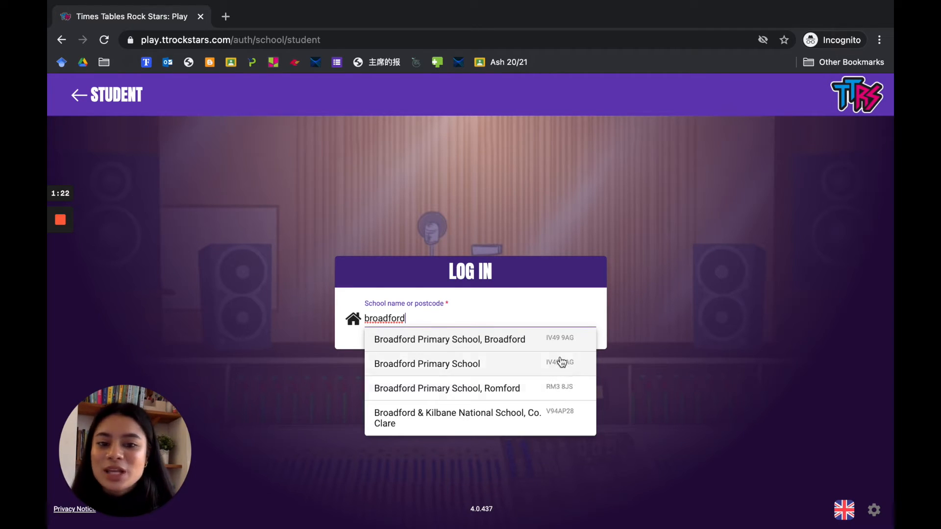
mouse_move(566, 398)
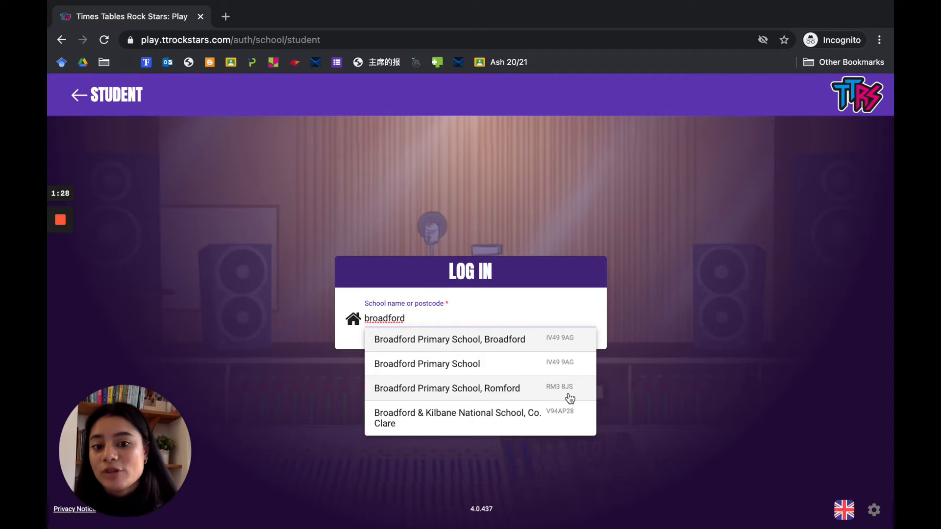
Step: Log in as a Broadford Primary School, Romford student with username and password instead of PIN
left_click(447, 388)
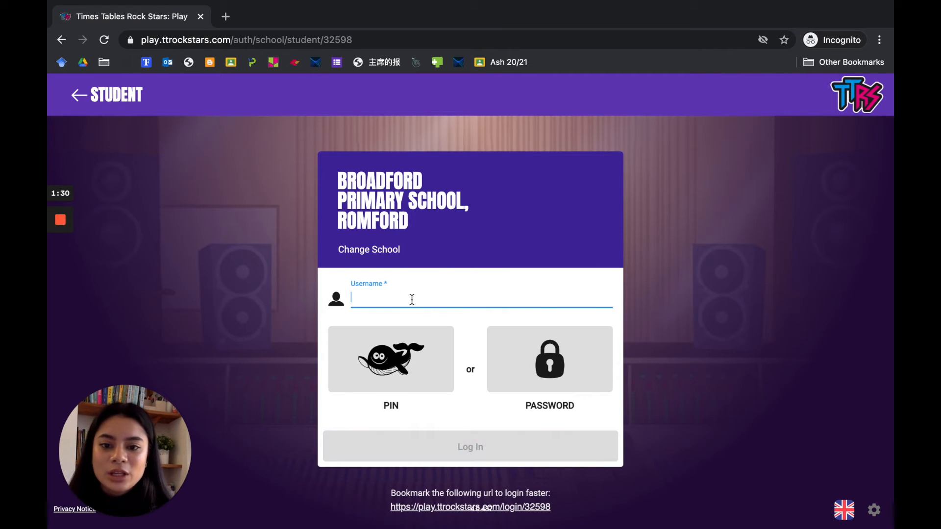
type("tesyou")
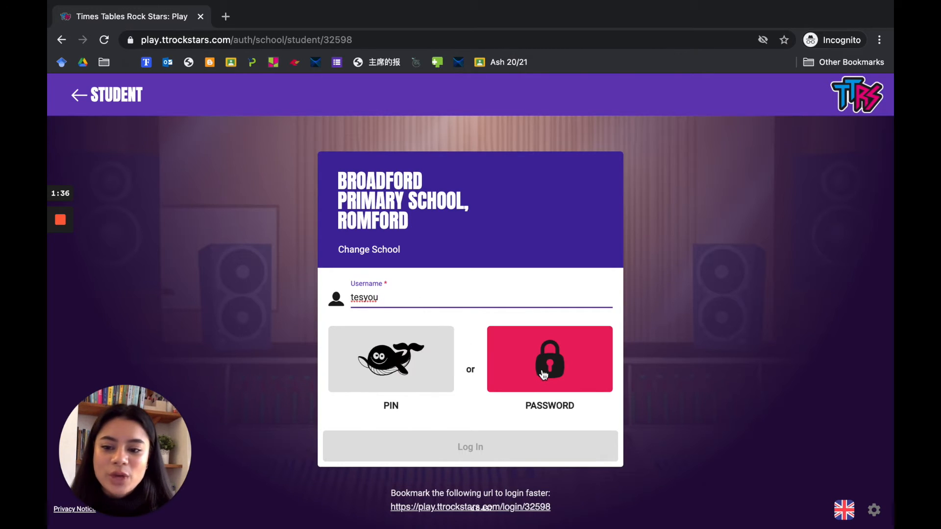
left_click(548, 359)
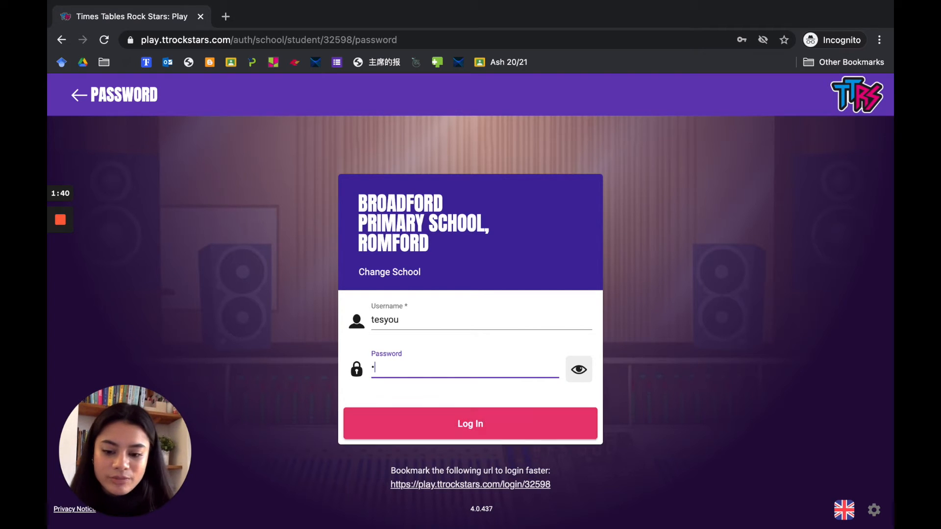
type("••")
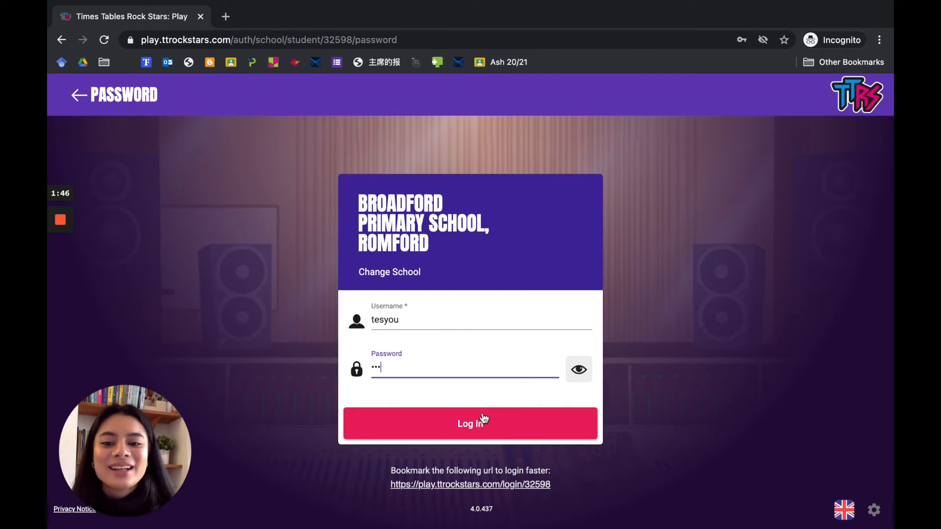
left_click(470, 424)
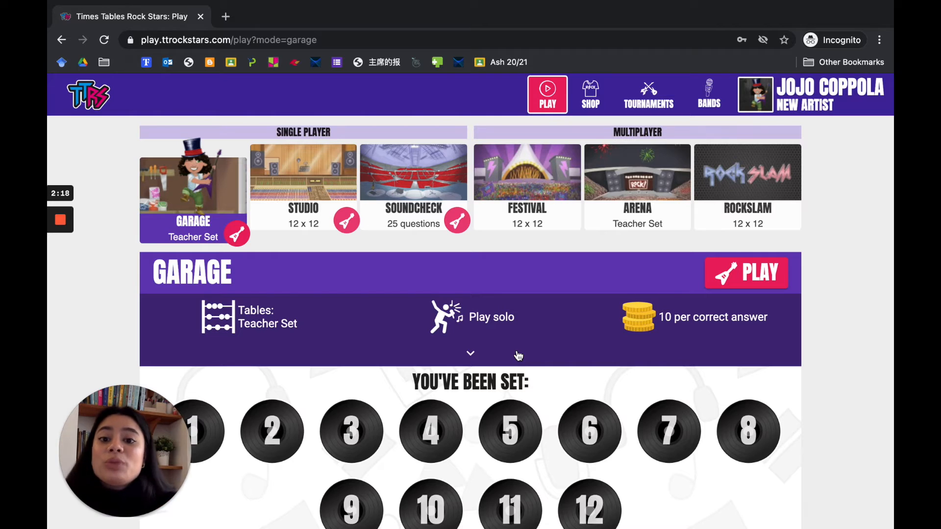
mouse_move(312, 352)
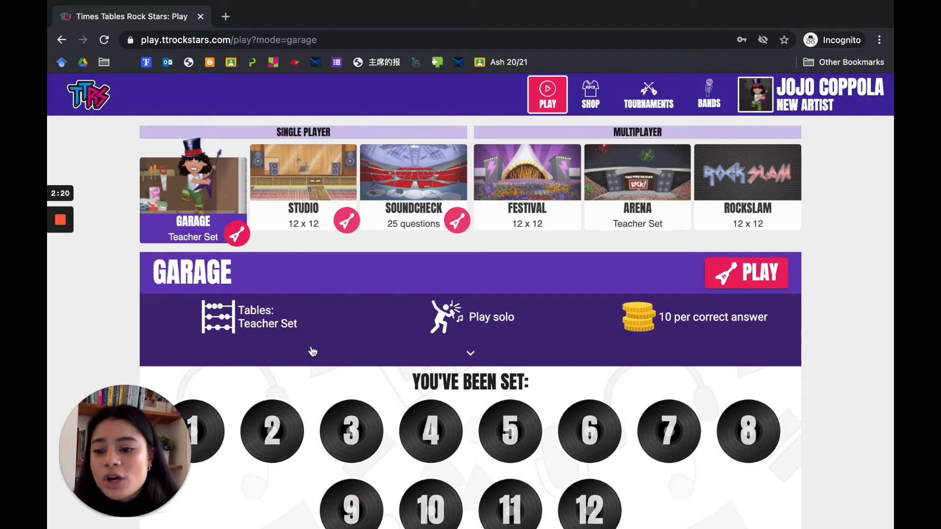
Step: Scroll the Play page to review Garage mode and the teacher-set tables 1 to 12
scroll("down", 3)
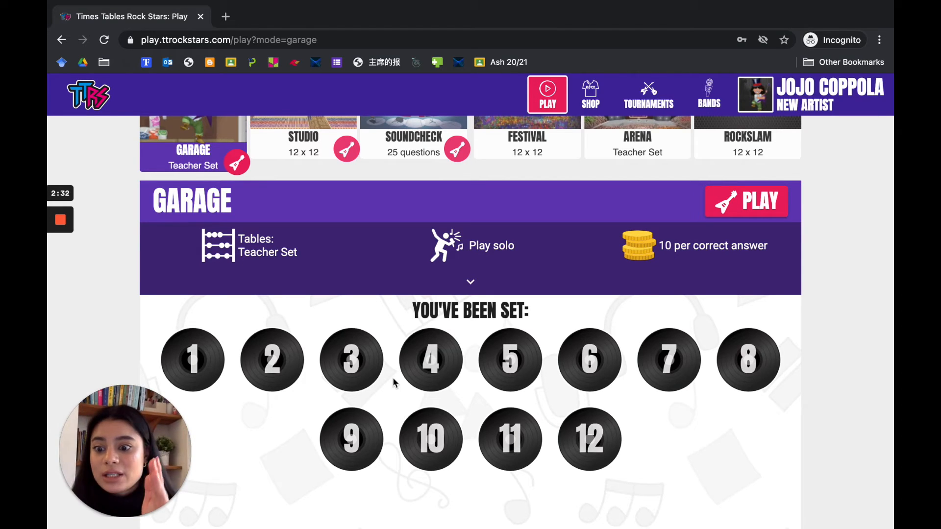
scroll("down", 3)
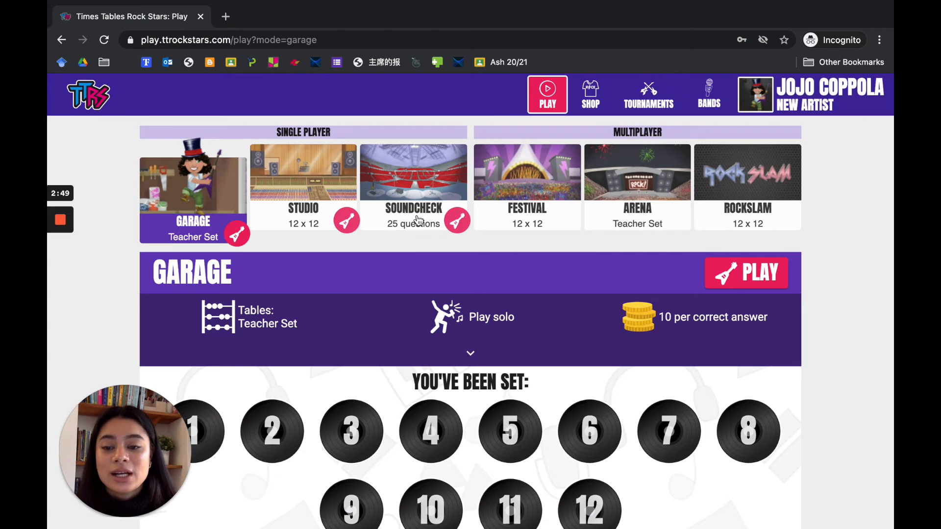
mouse_move(431, 236)
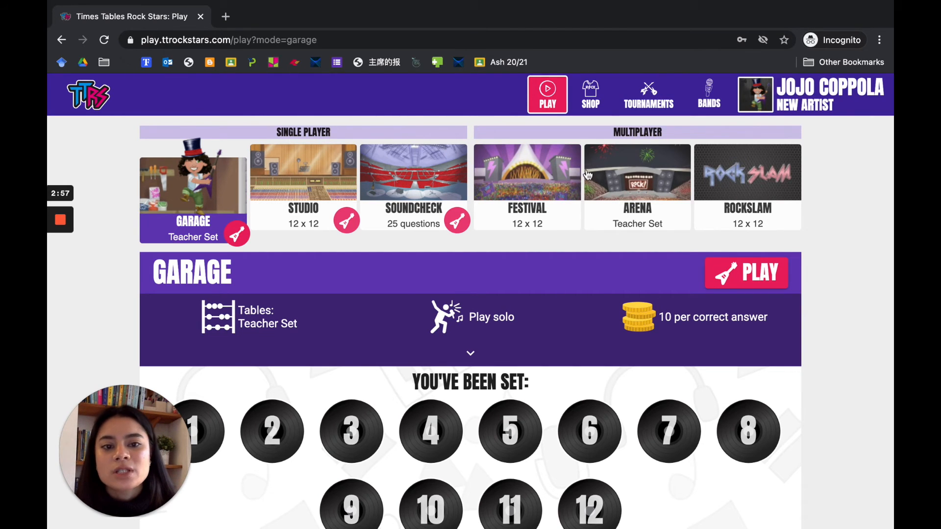
mouse_move(828, 245)
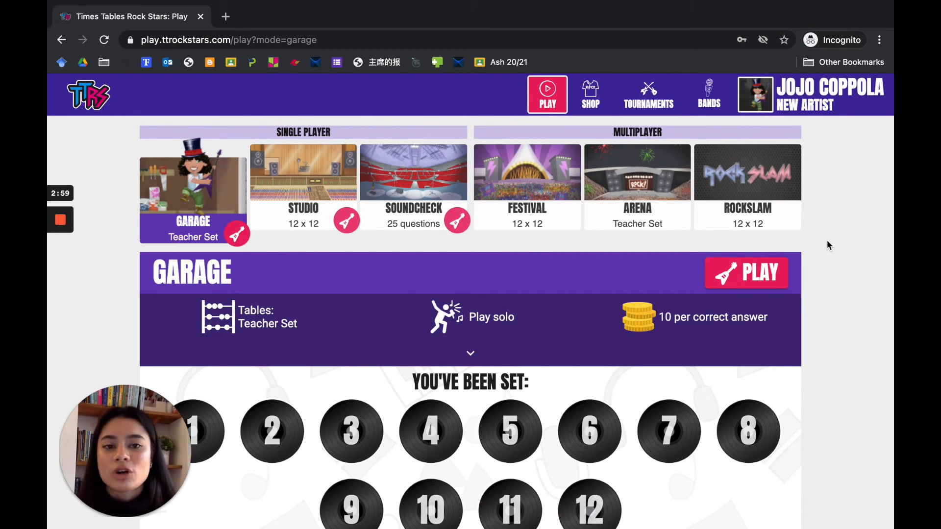
scroll("down", 3)
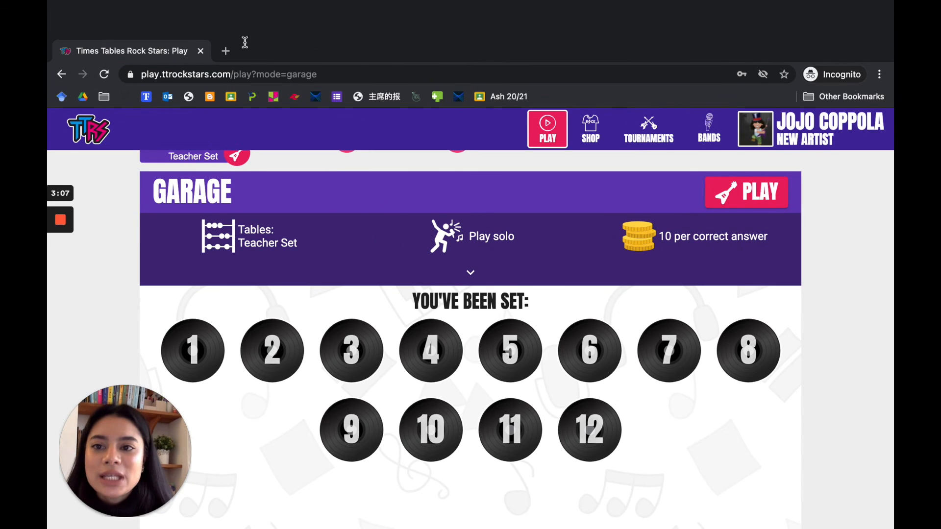
Step: Visit broadford.havering.sch.uk in a new tab and enter its Learning at Home pages
left_click(226, 50)
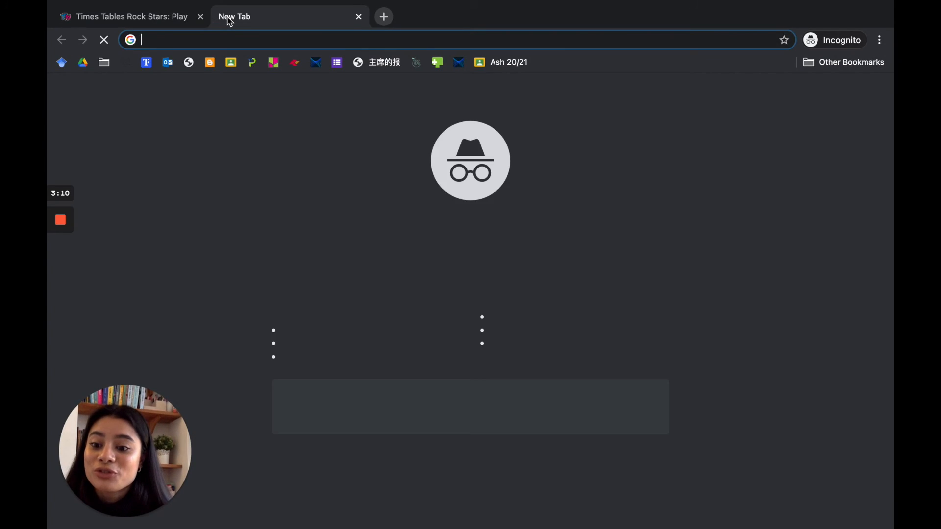
type("broadford.havering.sch.uk")
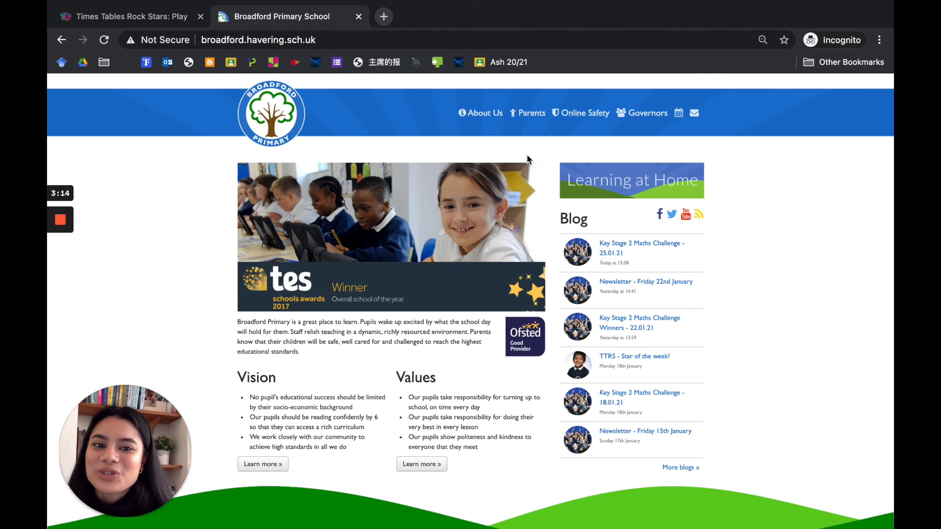
left_click(631, 181)
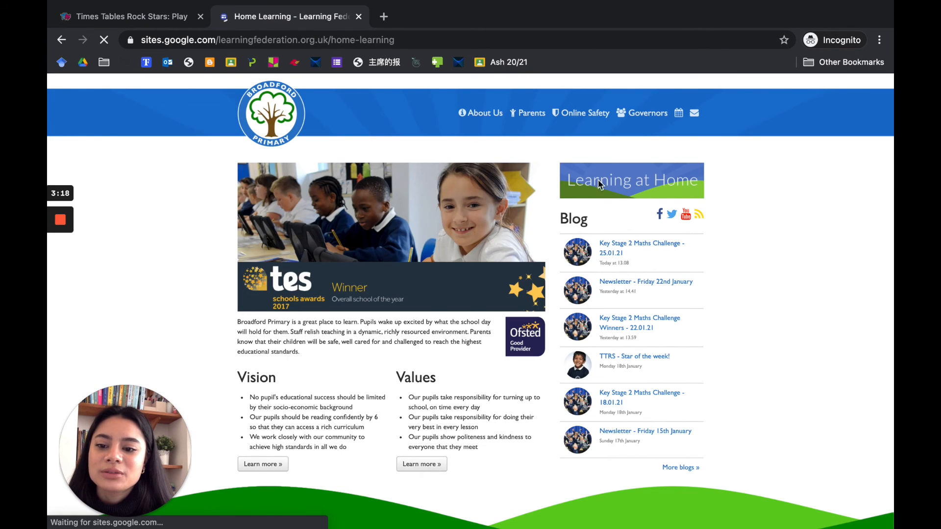
left_click(630, 180)
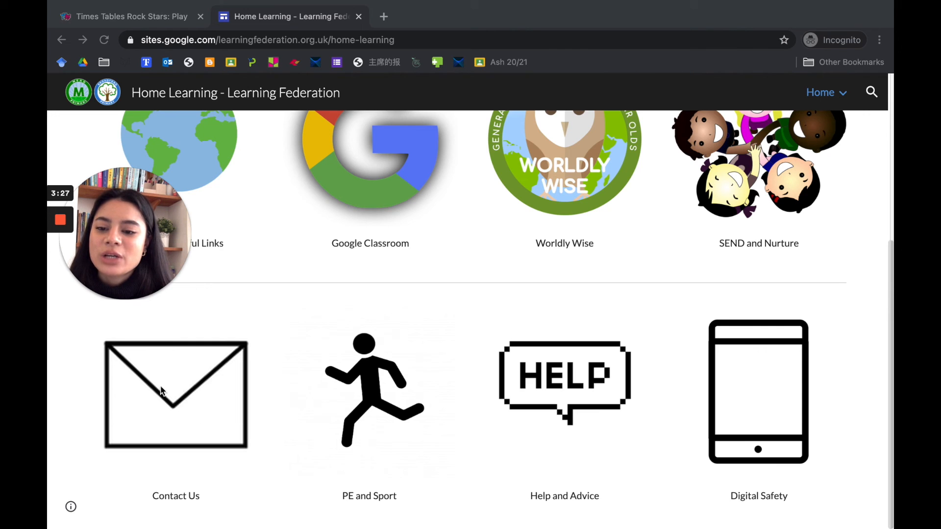
Step: Reach the Broadford Contacts page with office phone number and year-group emails via Contact Us
left_click(175, 395)
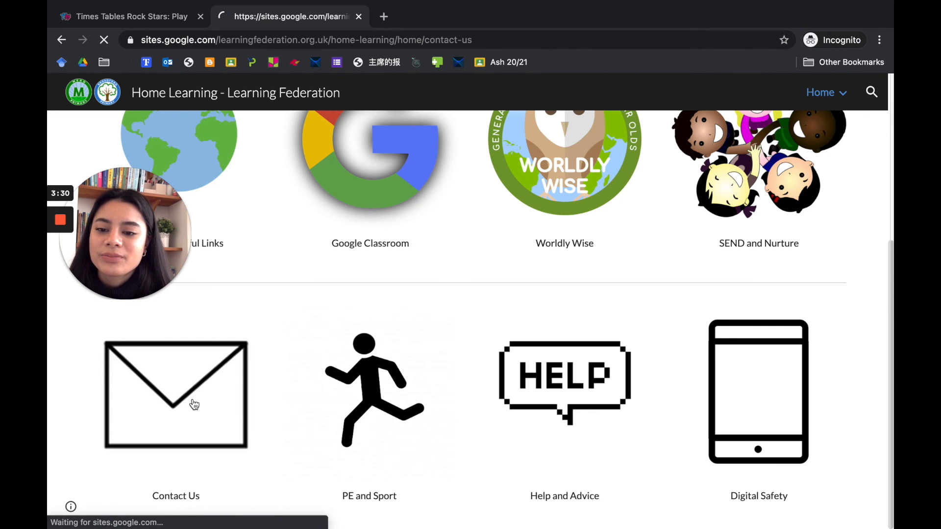
left_click(175, 395)
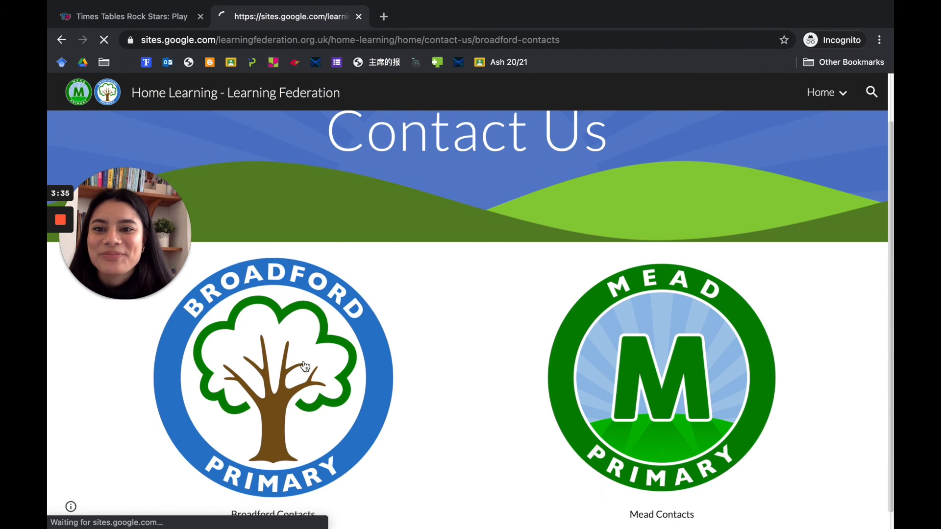
left_click(272, 376)
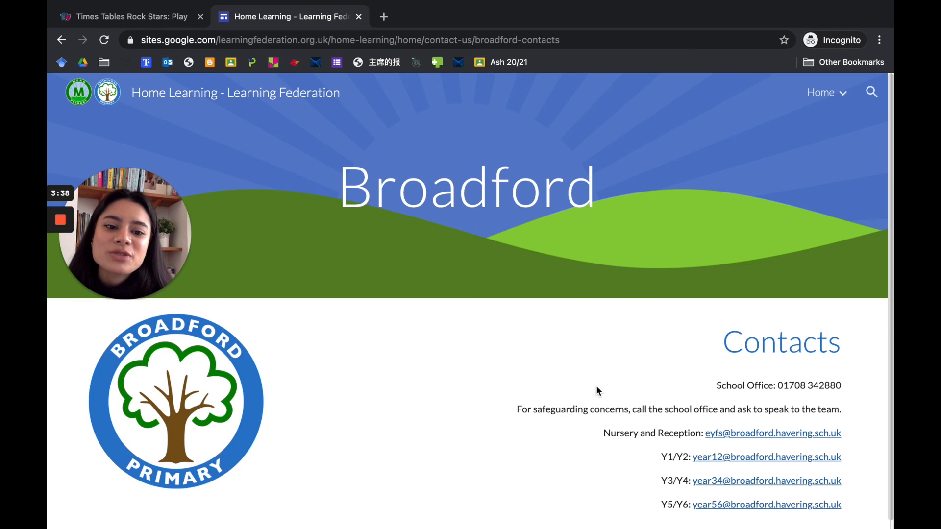